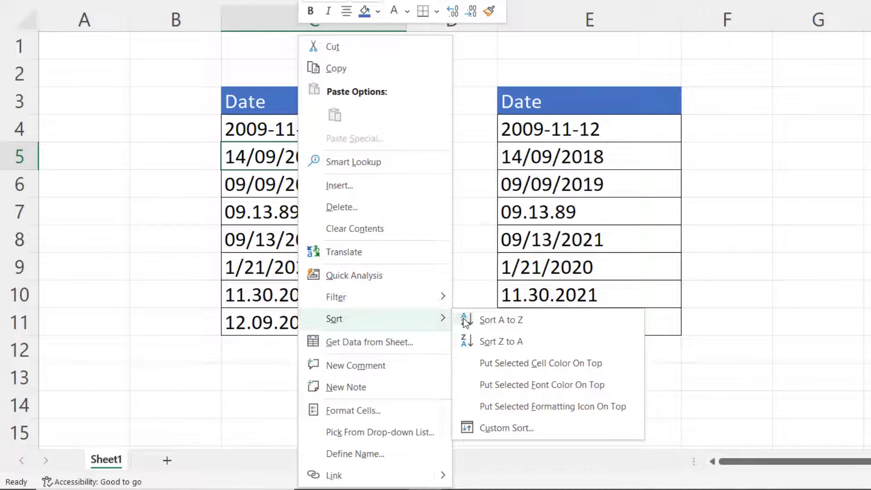
mouse_move(501, 320)
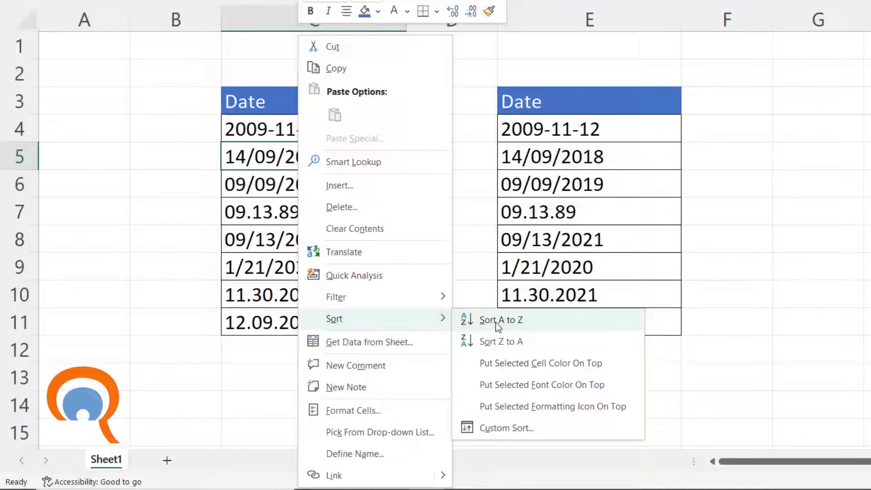
Sort column C's text dates Z to A from the right-click Sort menu.
click(499, 319)
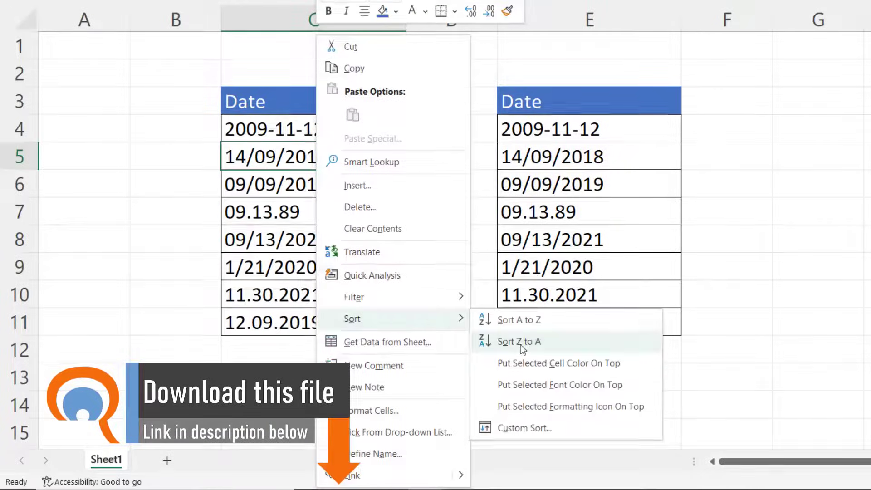
click(518, 341)
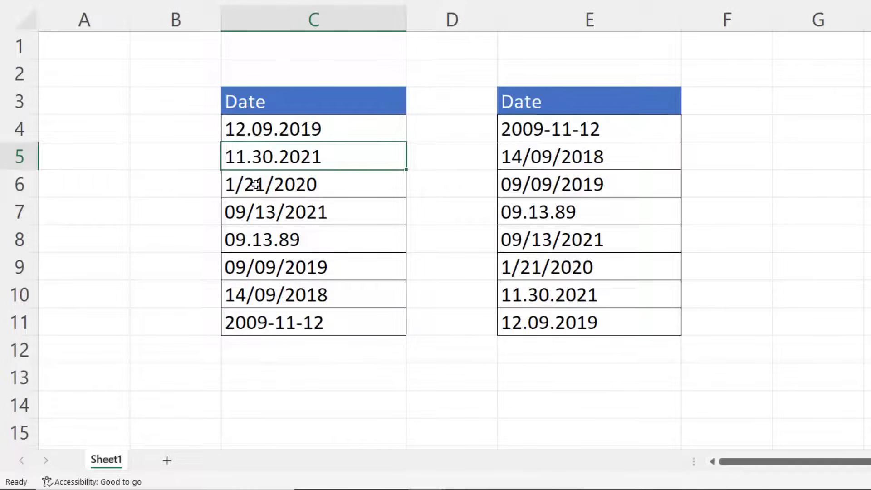
mouse_move(310, 187)
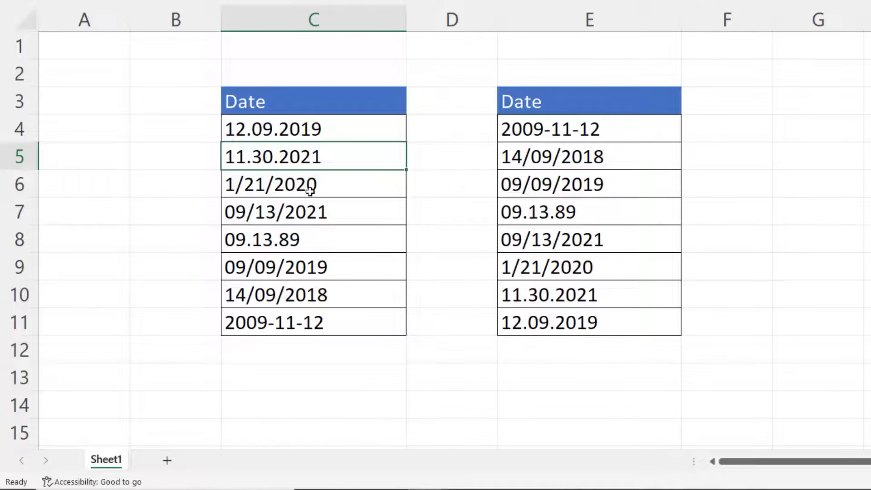
mouse_move(242, 193)
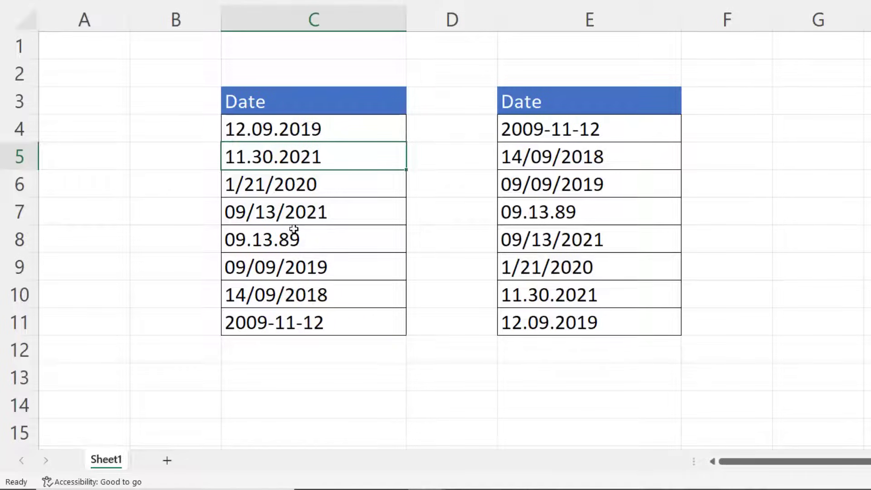
mouse_move(303, 217)
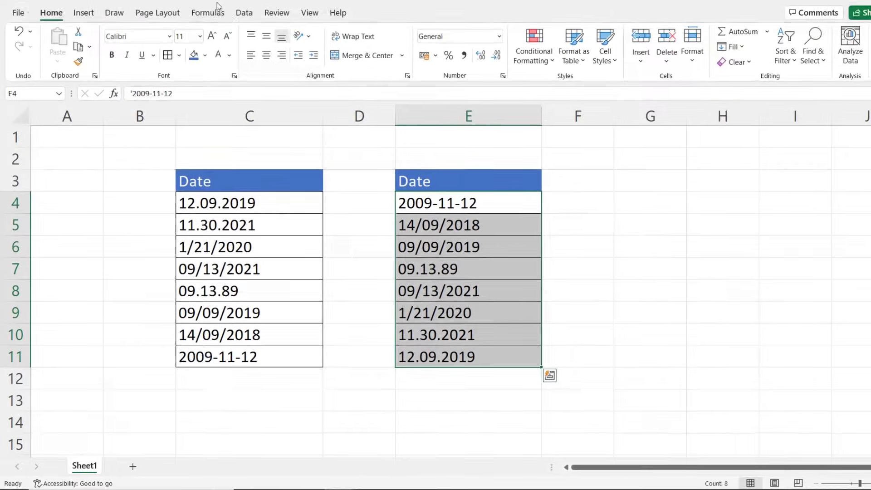
Launch Text to Columns from the Data ribbon for column E's date entries.
click(243, 11)
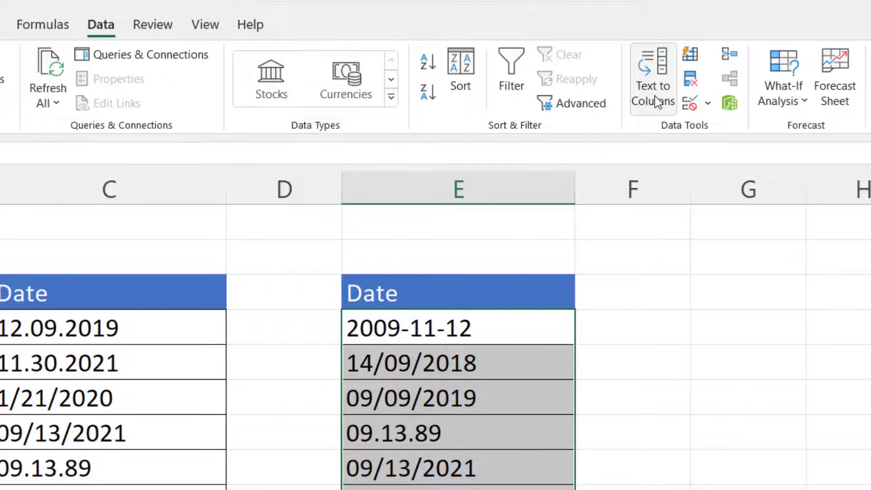
click(652, 78)
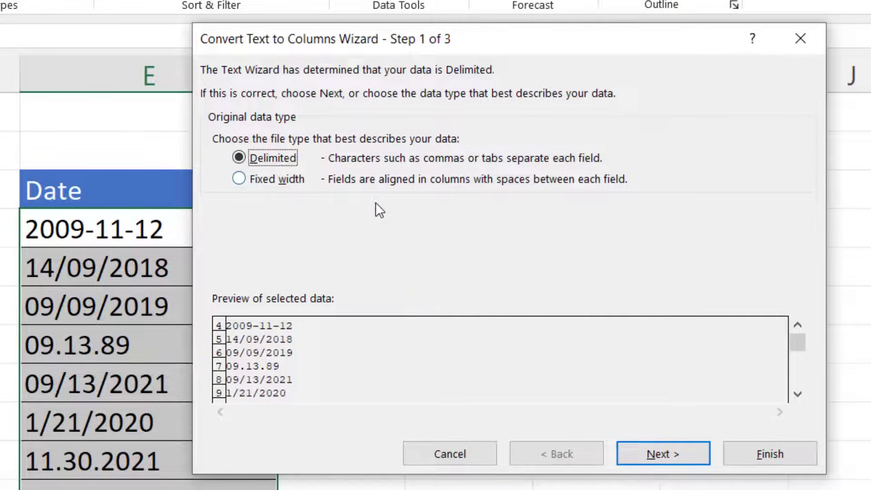
Advance the wizard to the column data format step with the Tab delimiter cleared.
click(662, 454)
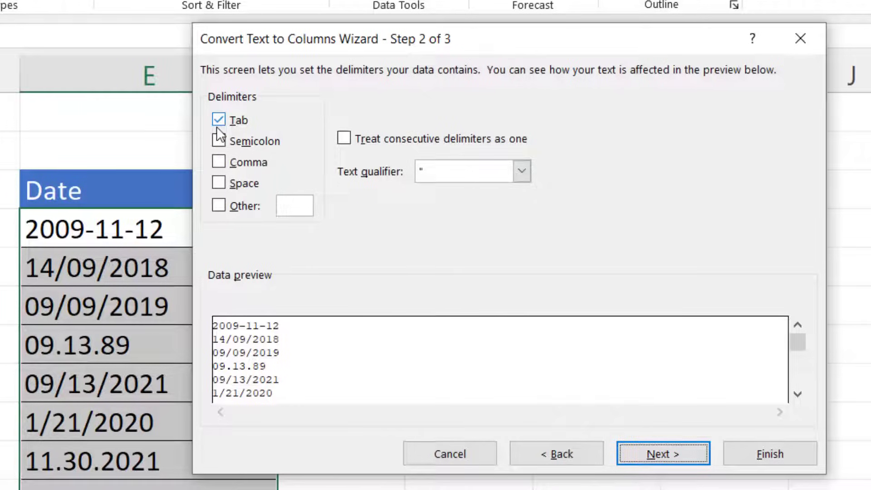
click(218, 119)
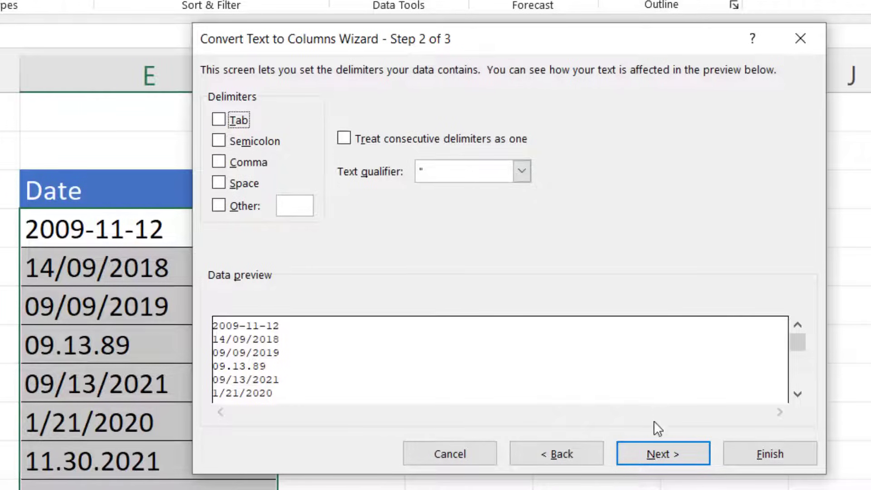
click(663, 454)
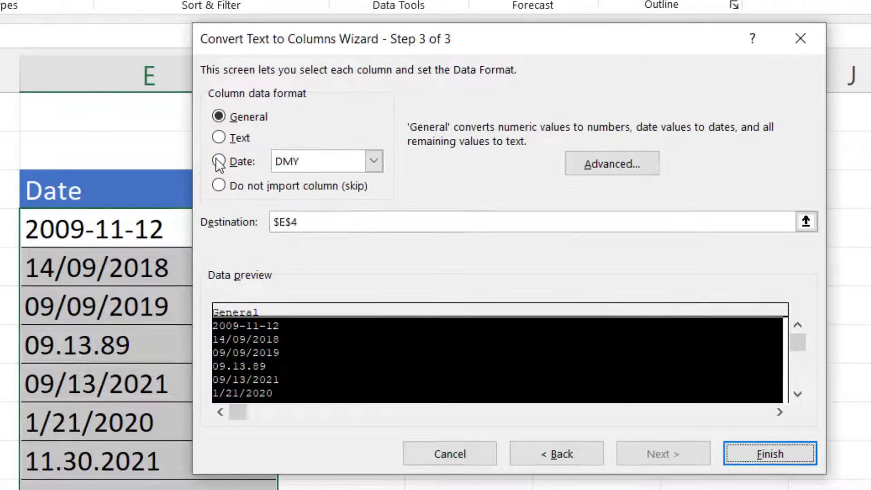
Finish the wizard with column format Date and MDY order so the entries become real dates.
click(219, 161)
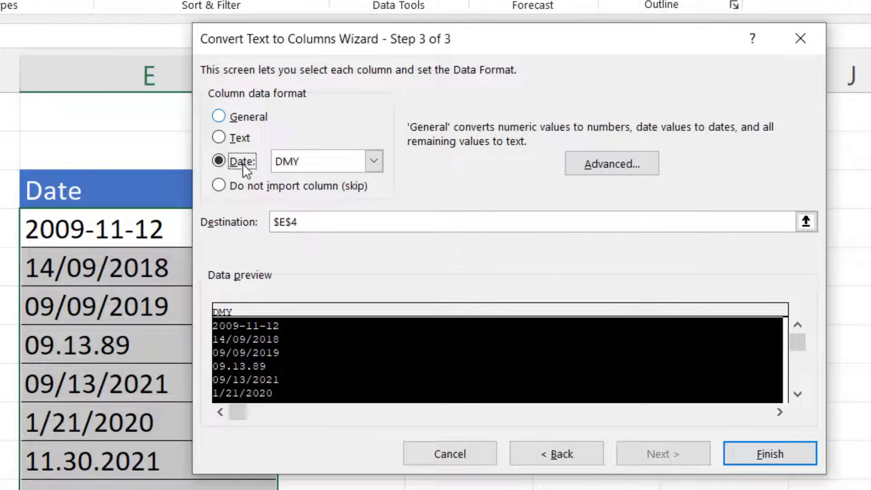
click(373, 162)
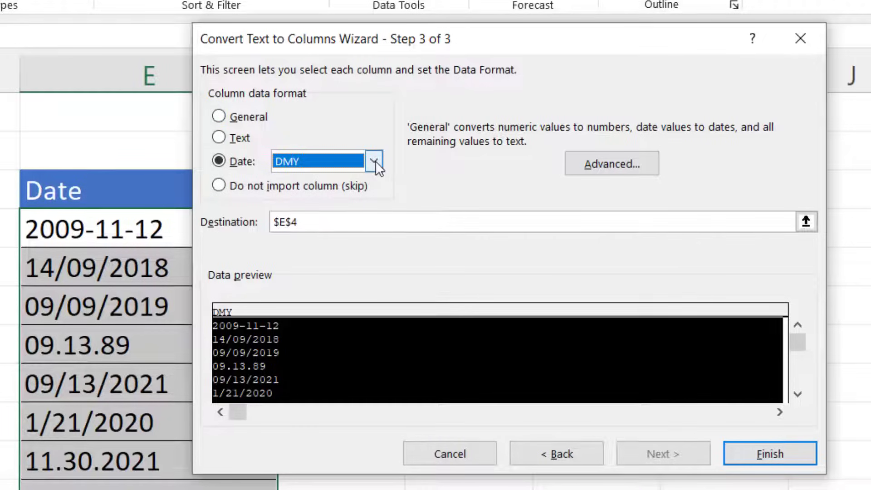
click(374, 162)
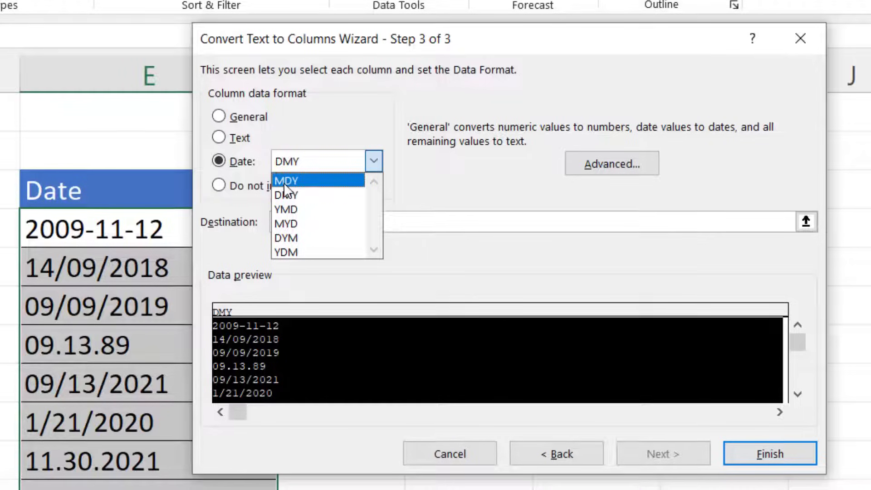
click(287, 180)
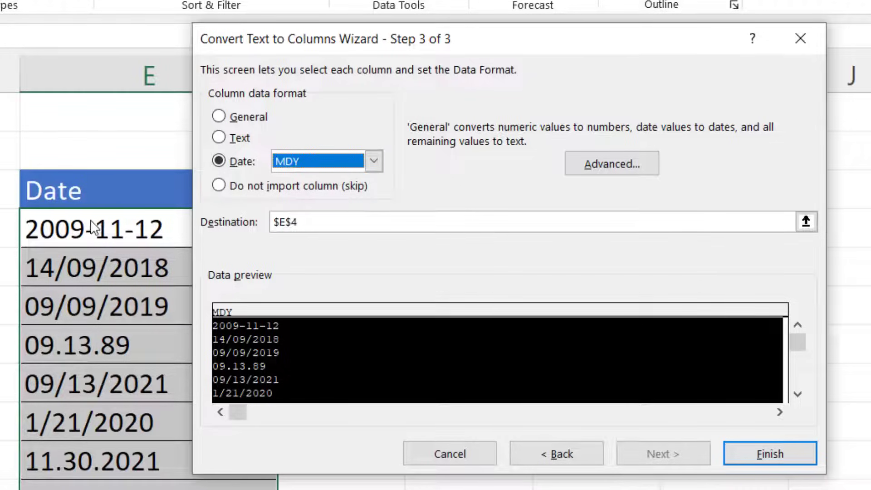
mouse_move(175, 189)
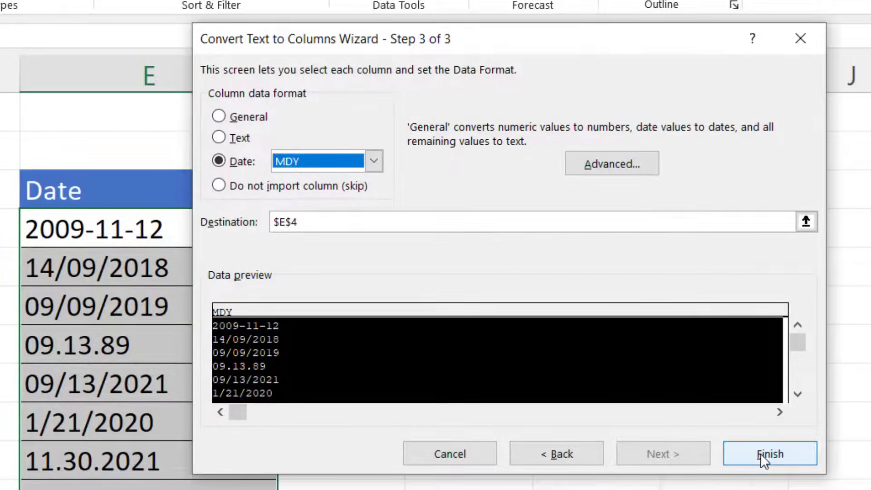
click(770, 454)
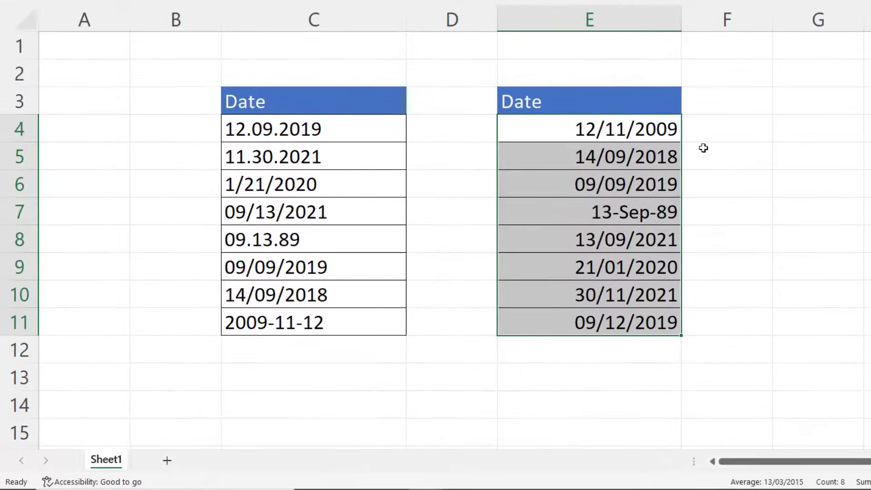
mouse_move(638, 160)
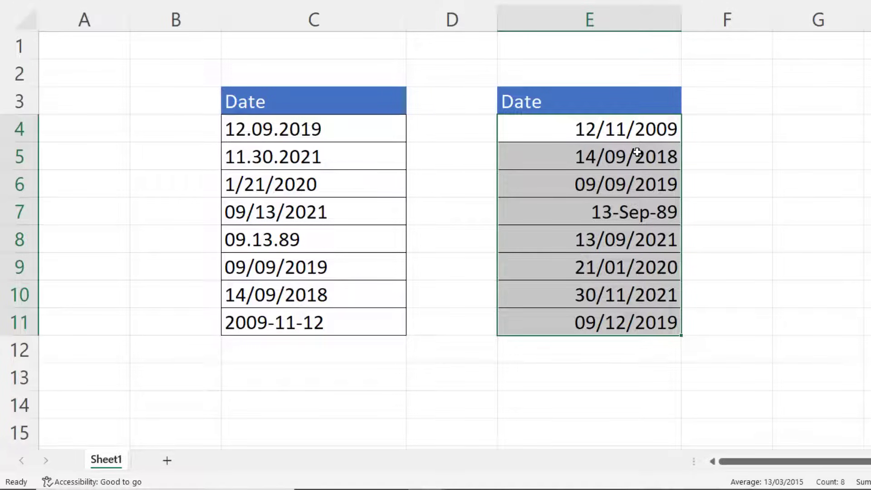
Sort the converted dates newest to oldest and bring up Format Cells with Ctrl+1.
right_click(626, 156)
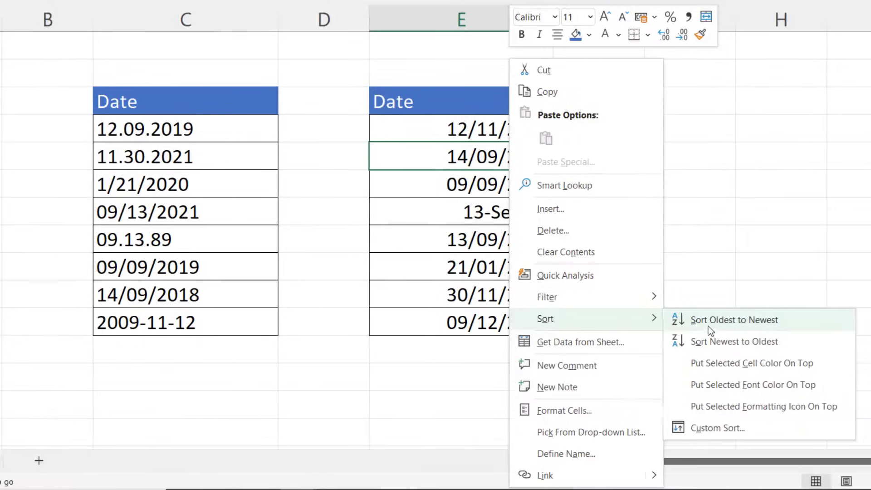
mouse_move(733, 341)
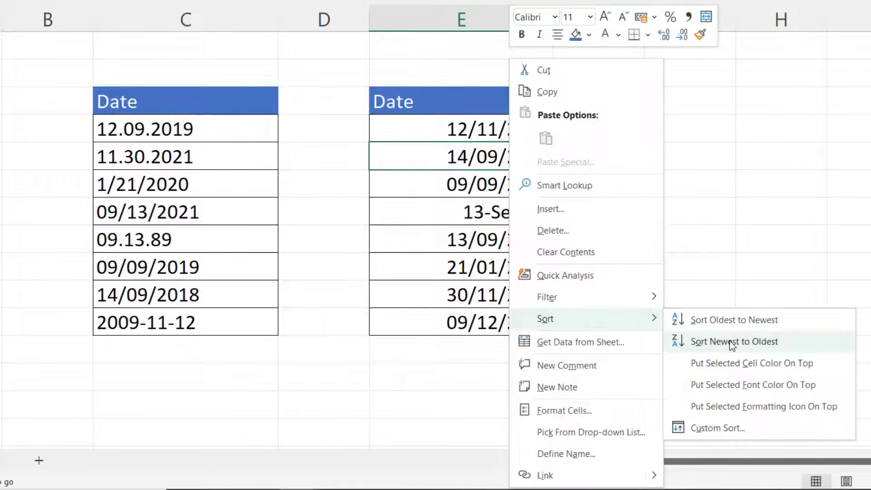
click(734, 341)
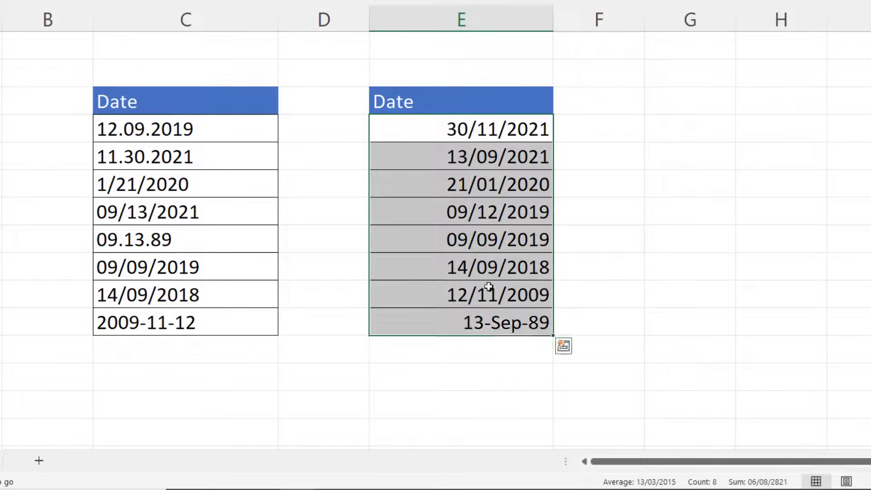
key(ctrl+1)
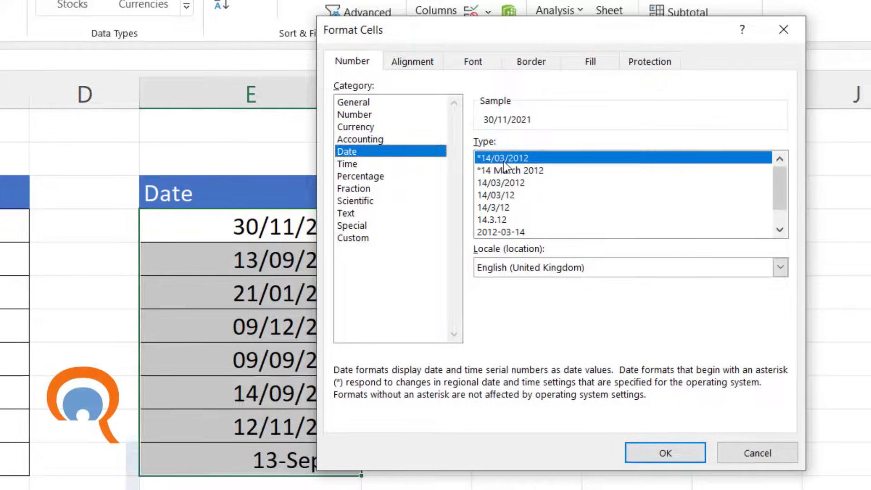
Apply the *14/03/2012 date type so every entry shows as dd/mm/yyyy.
click(665, 453)
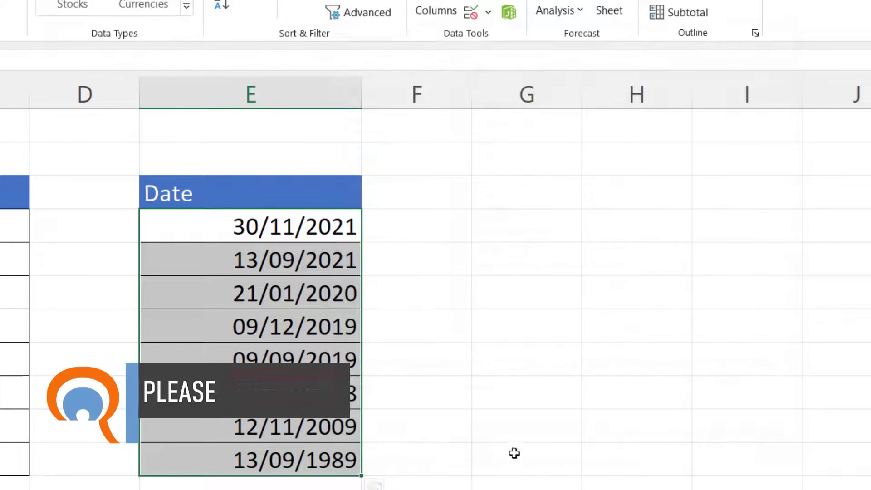